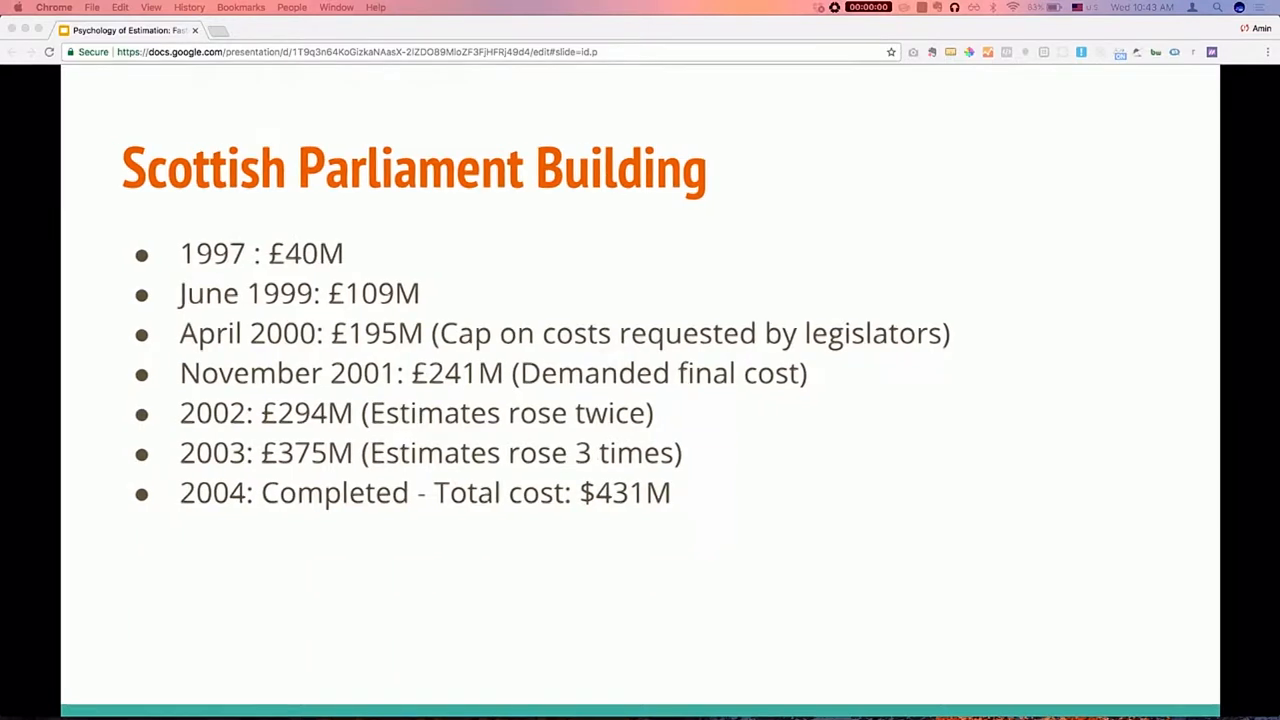
# Step: Advance to the Kitchen Renovation in US slide comparing estimated and actual costs
pyautogui.press('Right')
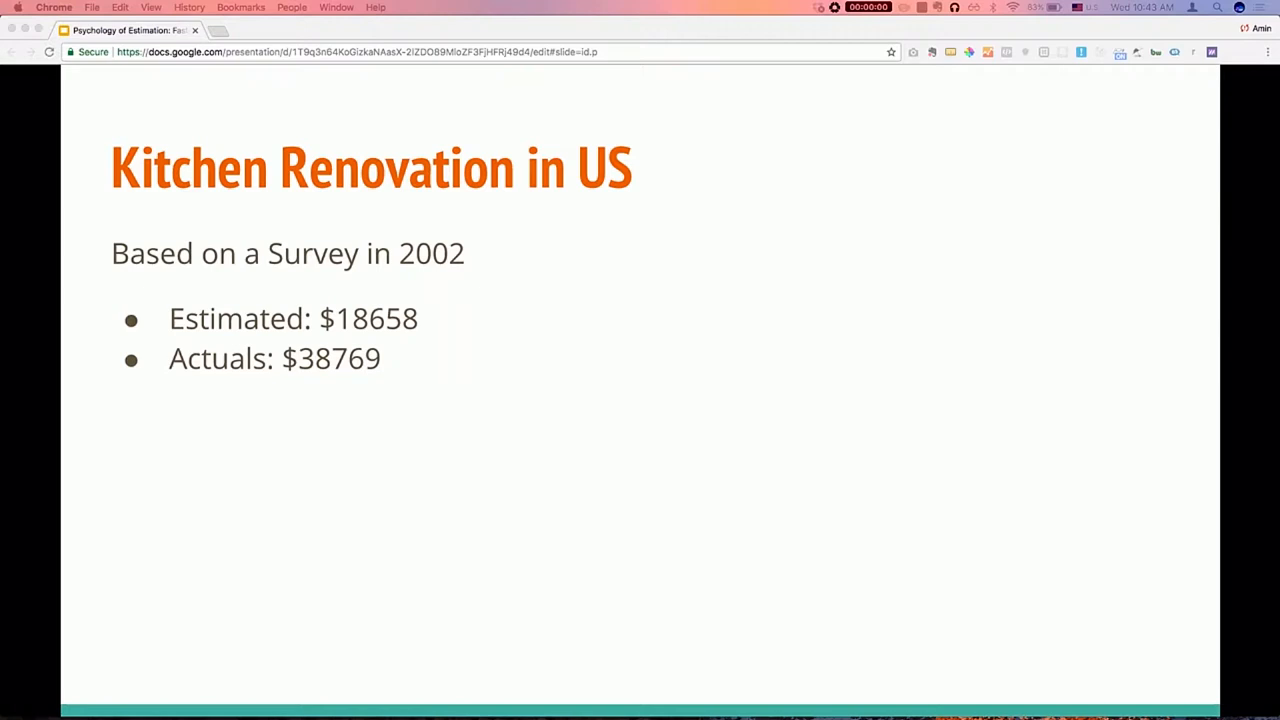
# Step: Advance to the In Software slide citing HealthCare.gov's estimated versus actual costs
pyautogui.press('Right')
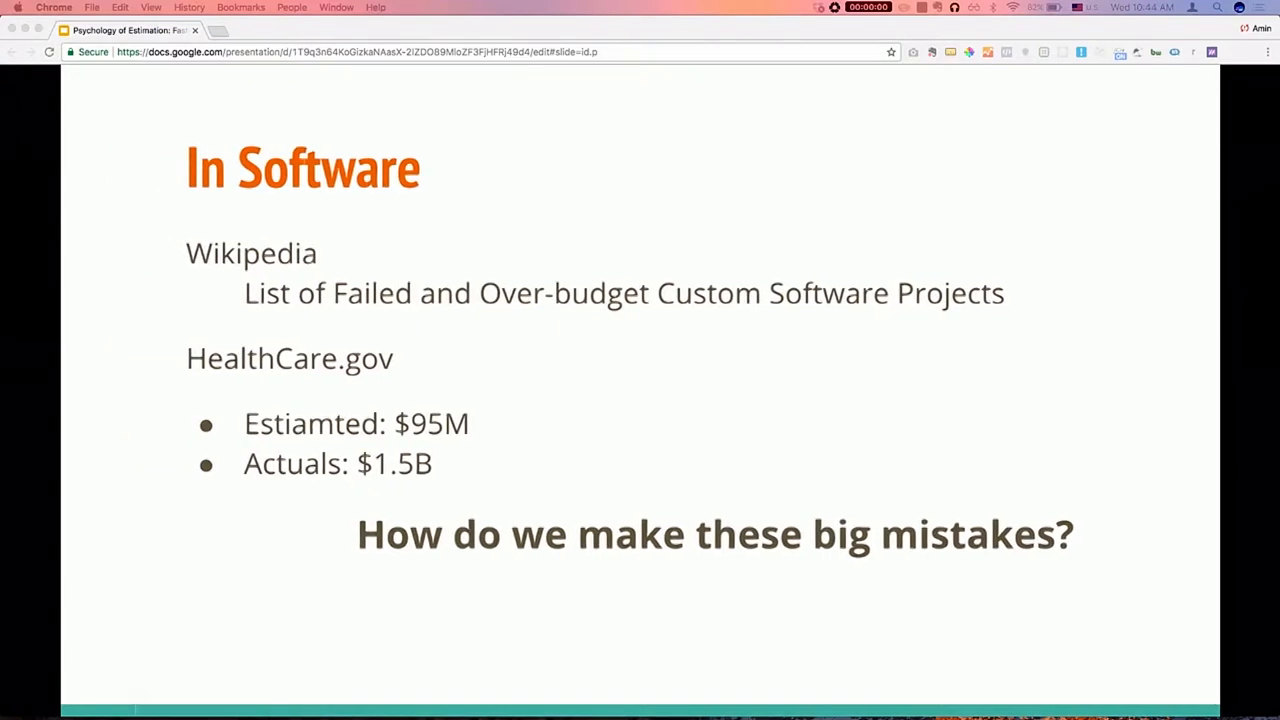
pyautogui.press('right')
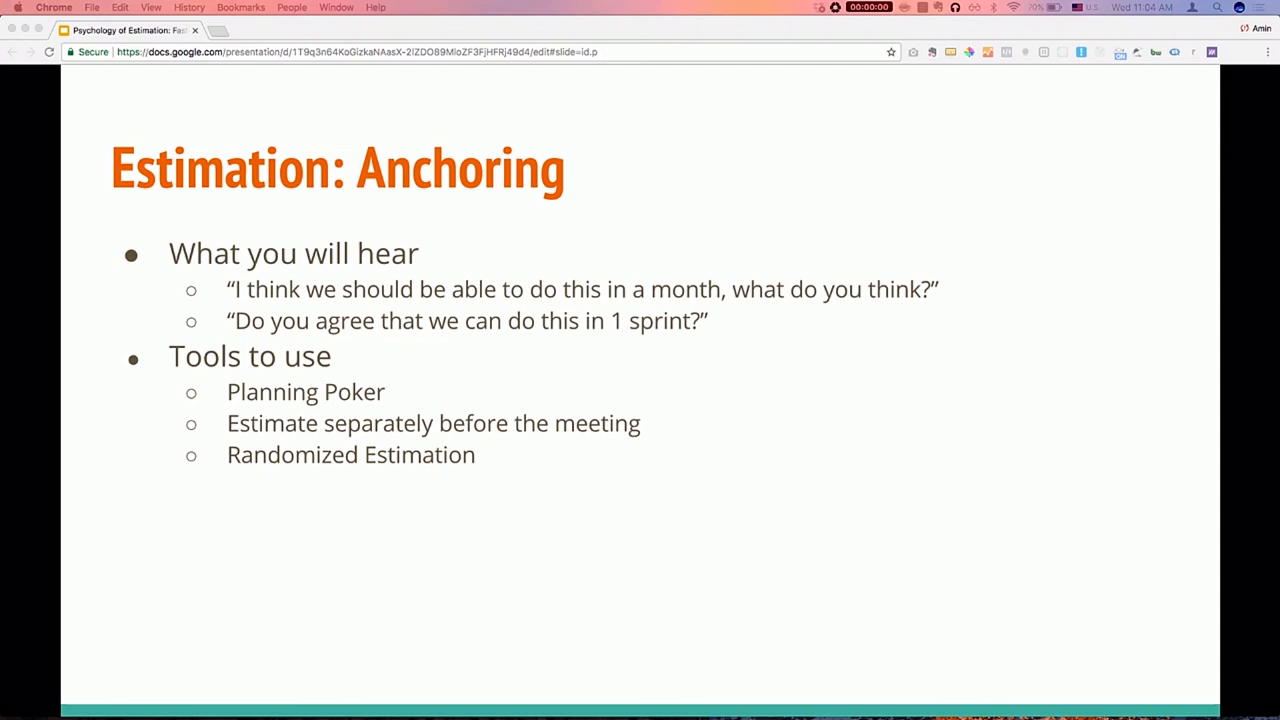
# Step: Advance past the Estimation: Anchoring slide to the Conclusion title slide
pyautogui.press('right')
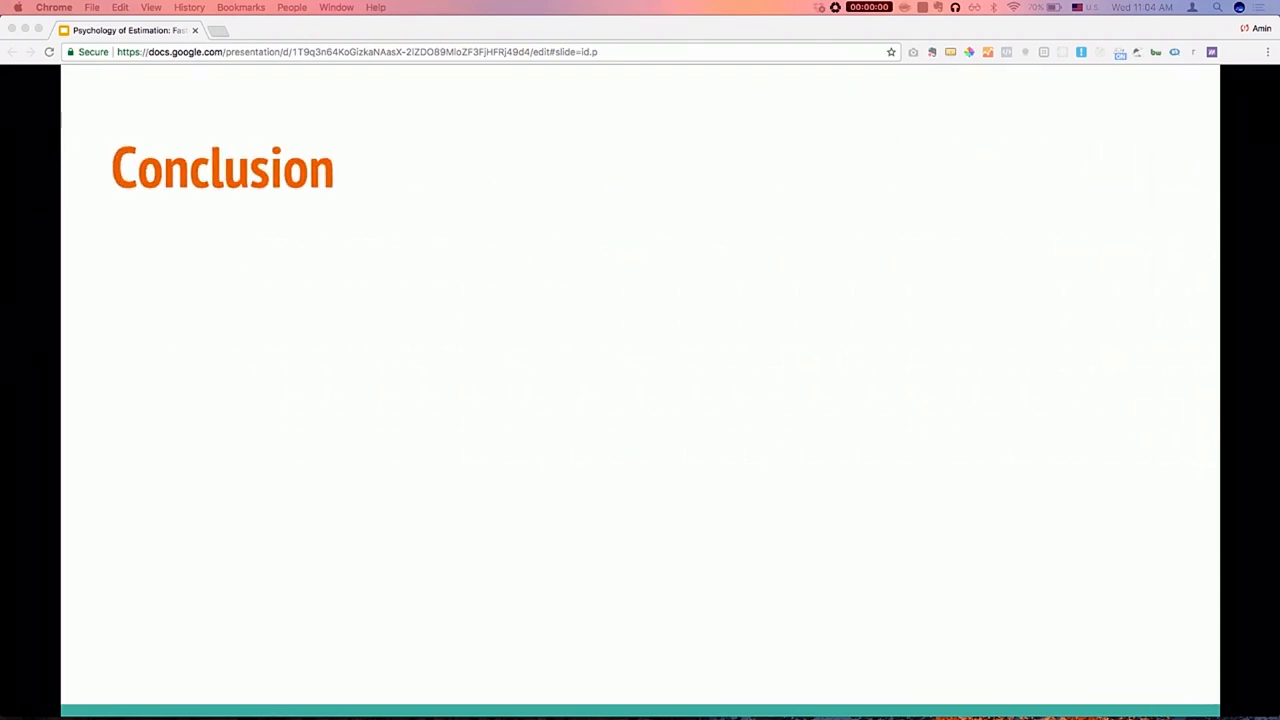